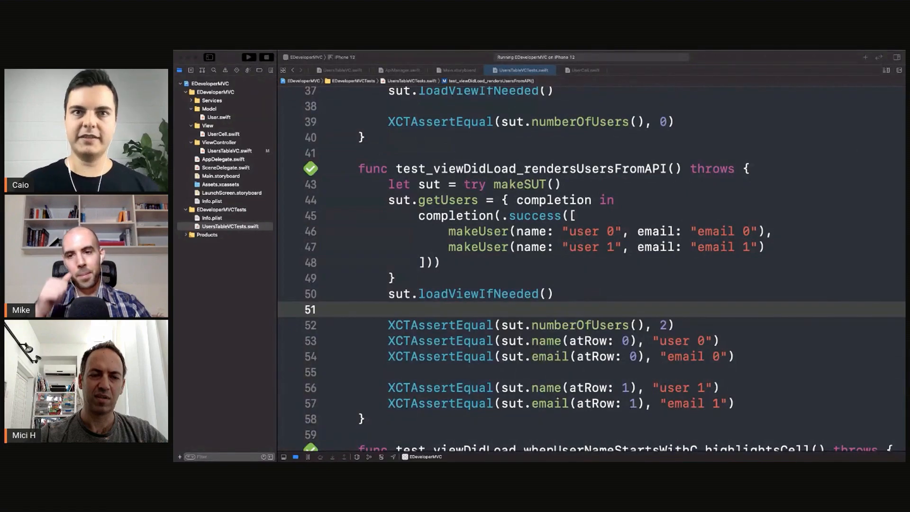
# Step: Scroll past the table-view tests and write '// ViewInspector' above makeUser in UsersTableVCTests.swift
pyautogui.scroll(-3)
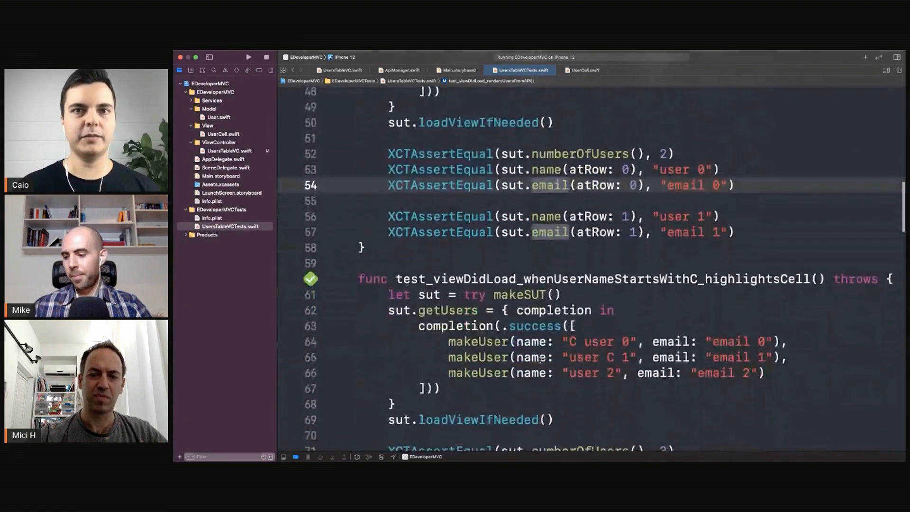
pyautogui.scroll(-3)
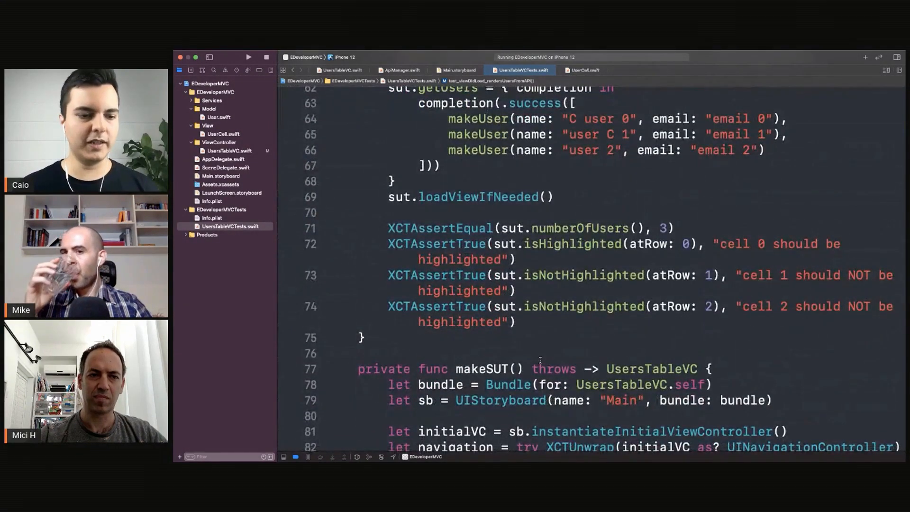
pyautogui.scroll(-3)
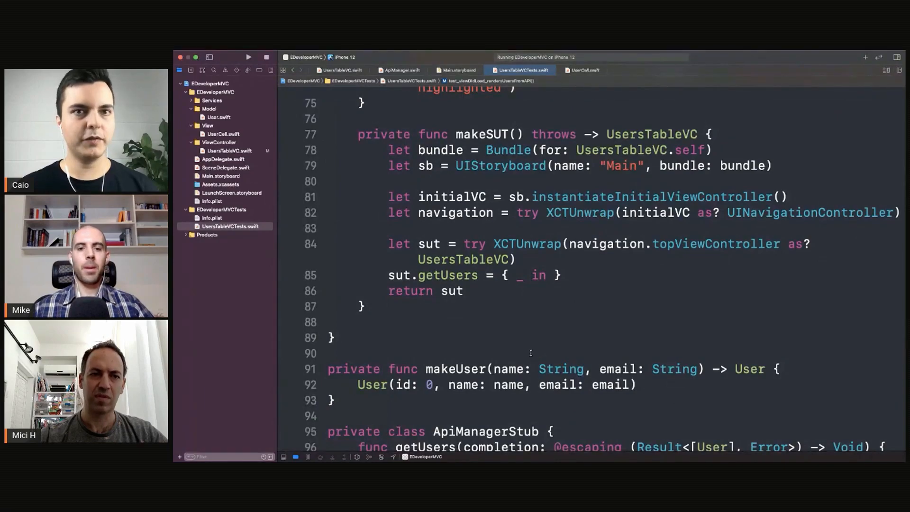
pyautogui.write('// VIew')
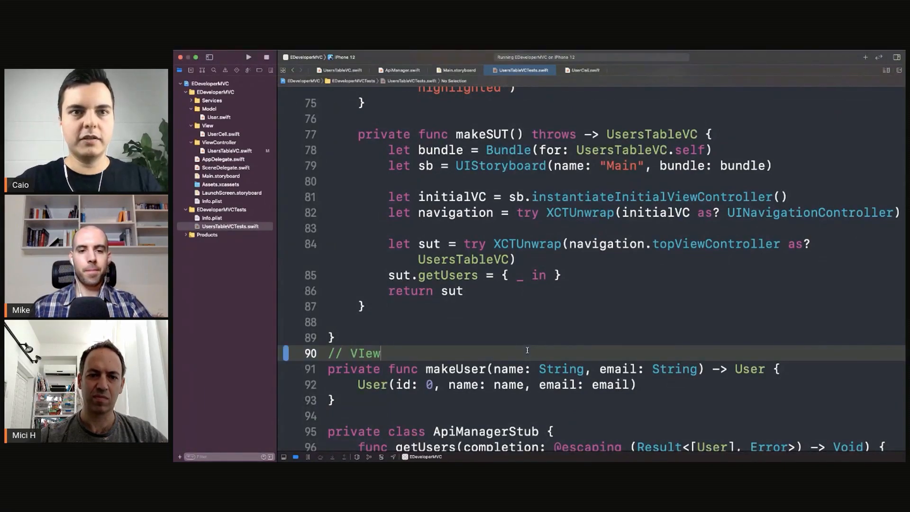
pyautogui.write('Ins')
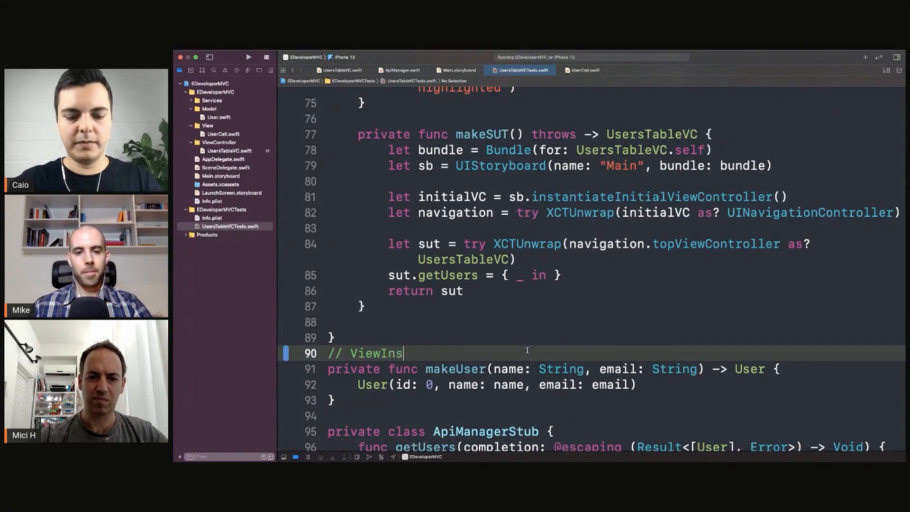
pyautogui.write('pector')
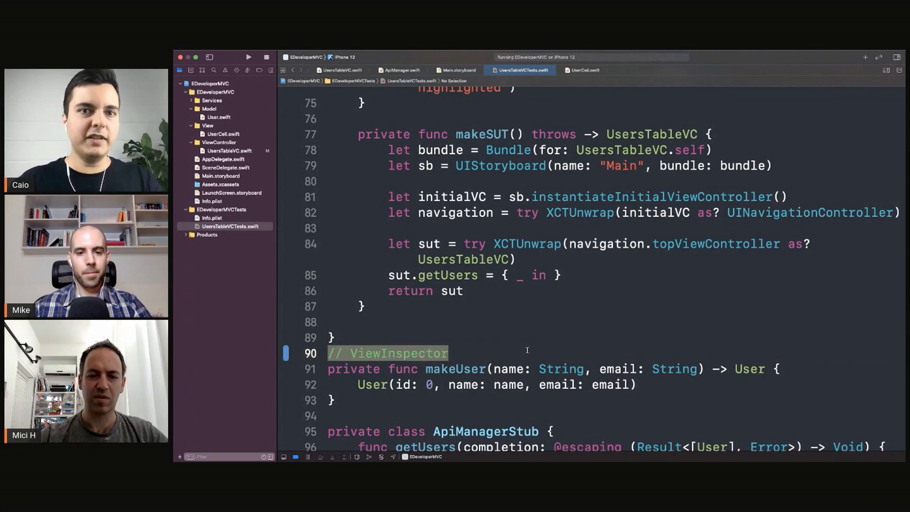
pyautogui.scroll(-3)
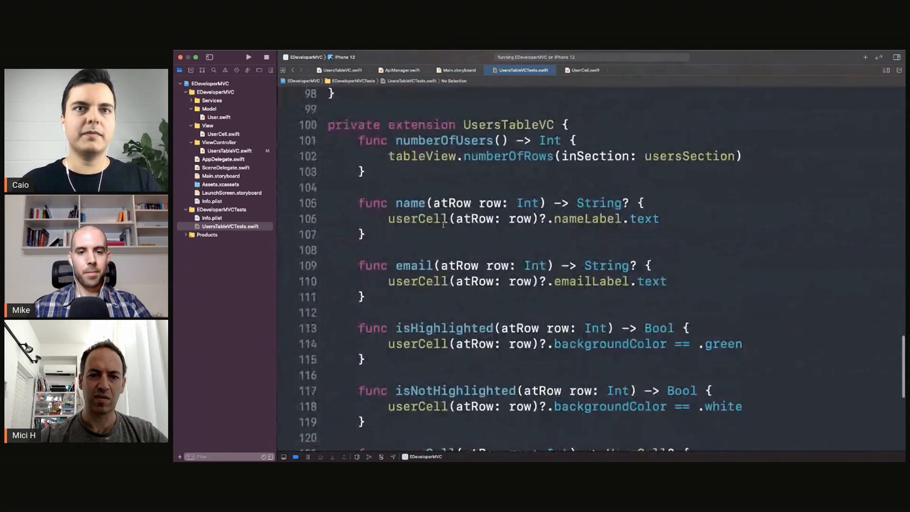
pyautogui.doubleClick(508, 125)
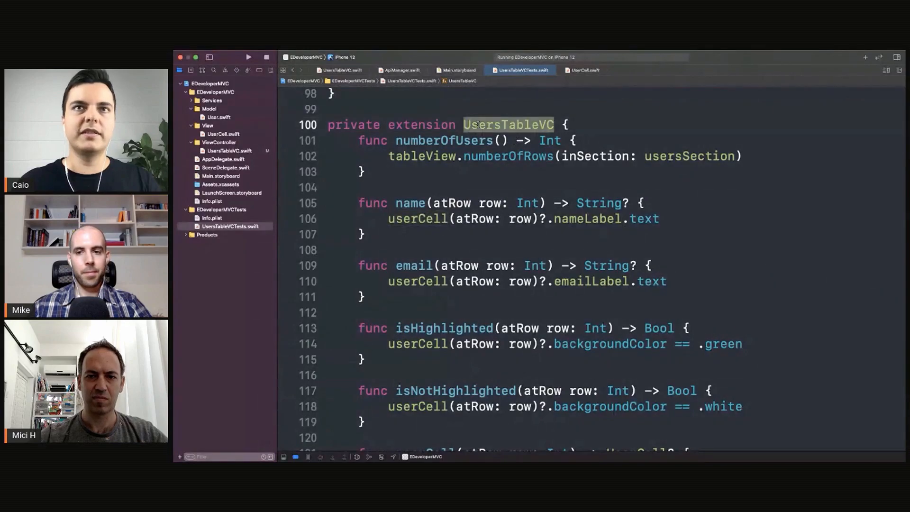
pyautogui.click(506, 124)
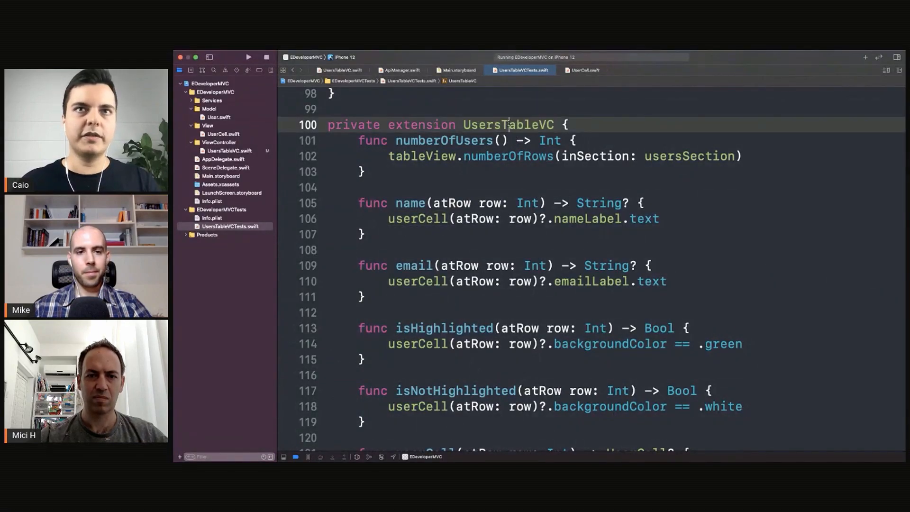
pyautogui.doubleClick(507, 124)
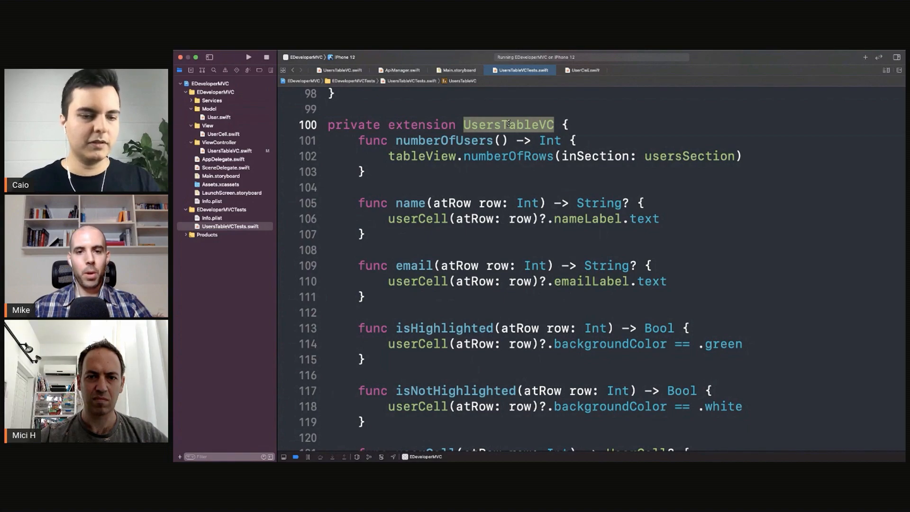
pyautogui.click(360, 171)
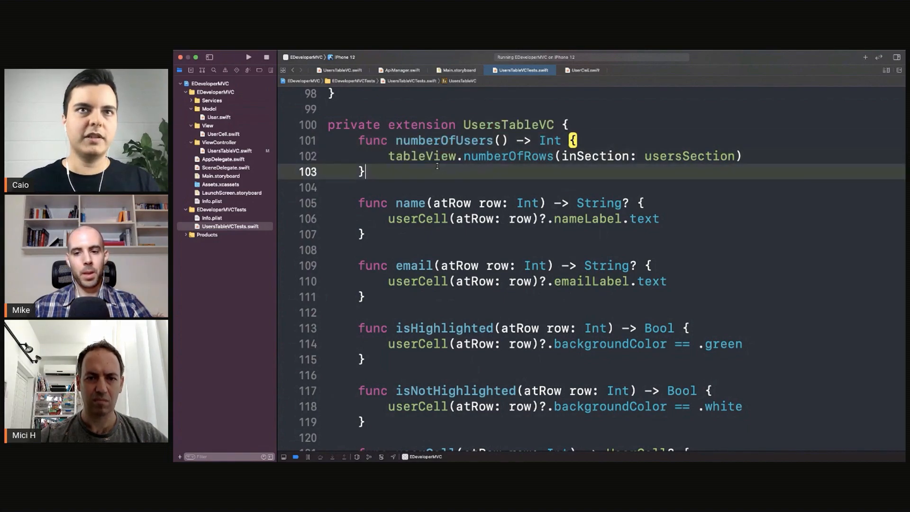
pyautogui.doubleClick(445, 140)
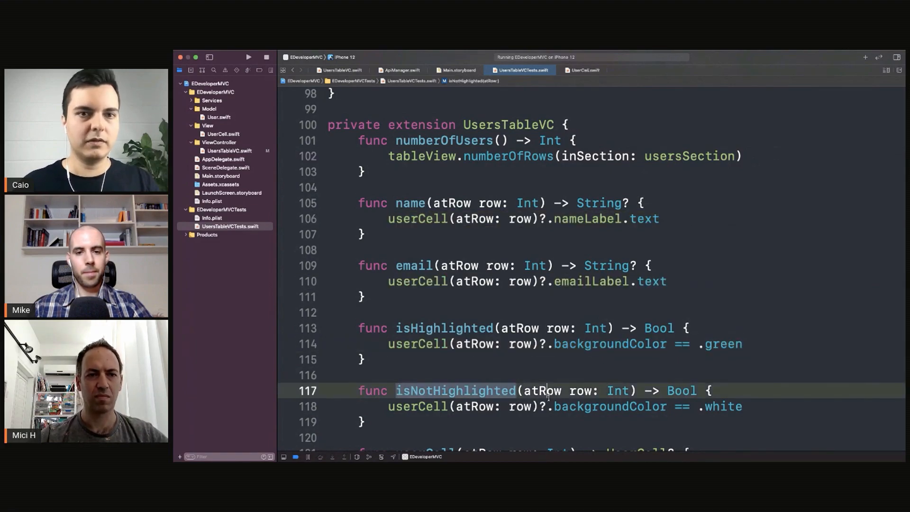
pyautogui.scroll(-3)
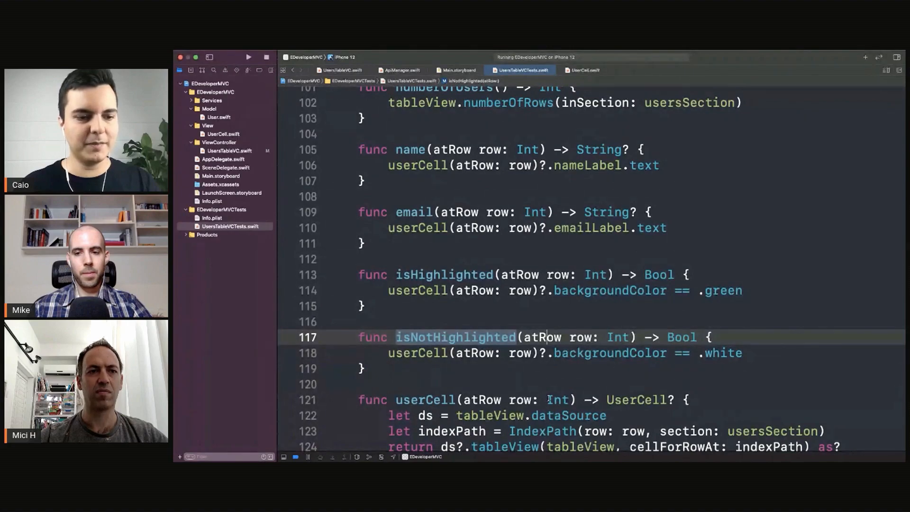
pyautogui.scroll(3)
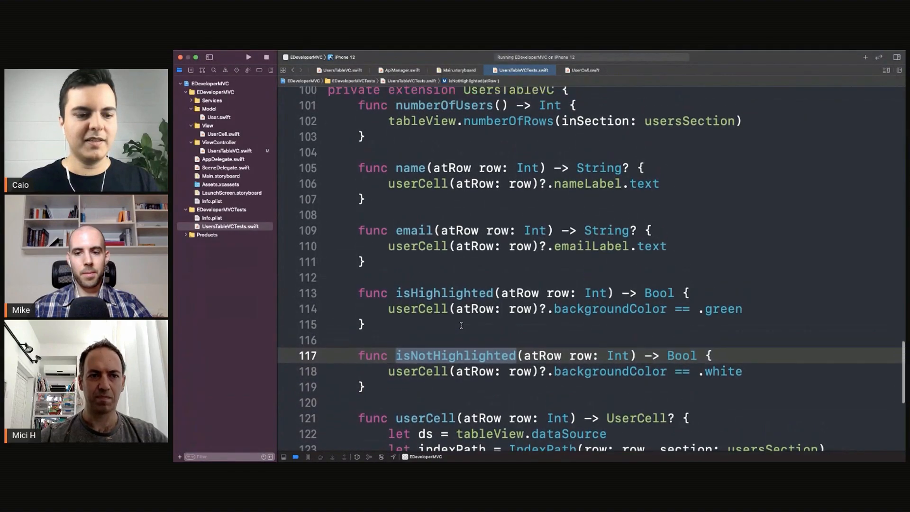
pyautogui.scroll(3)
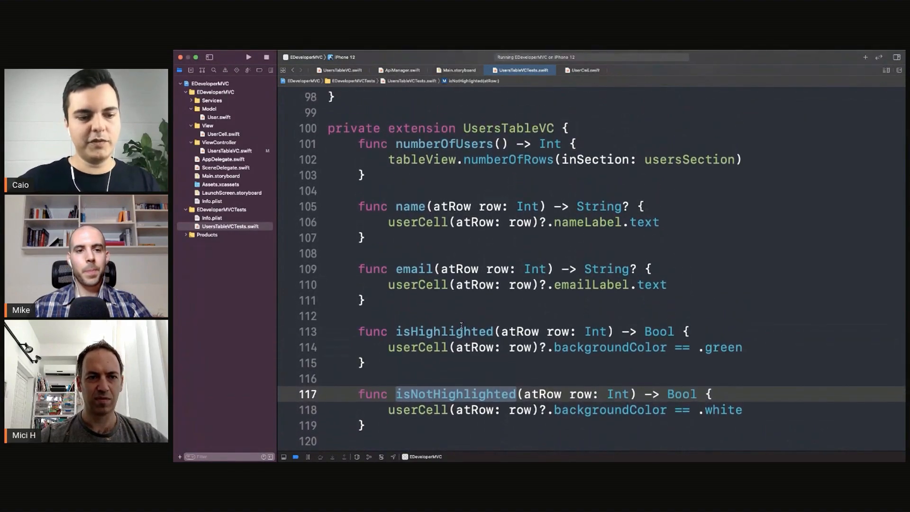